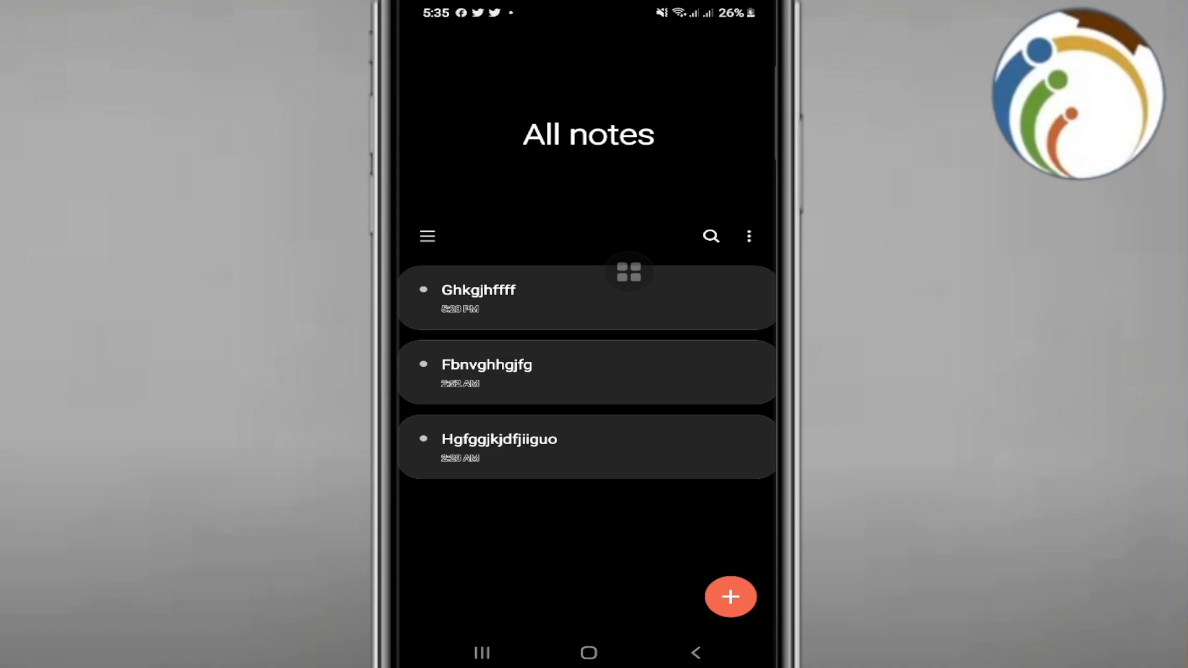
- Return to the All notes list, open the Ghkgjhffff note, and turn on handwriting input
click(481, 652)
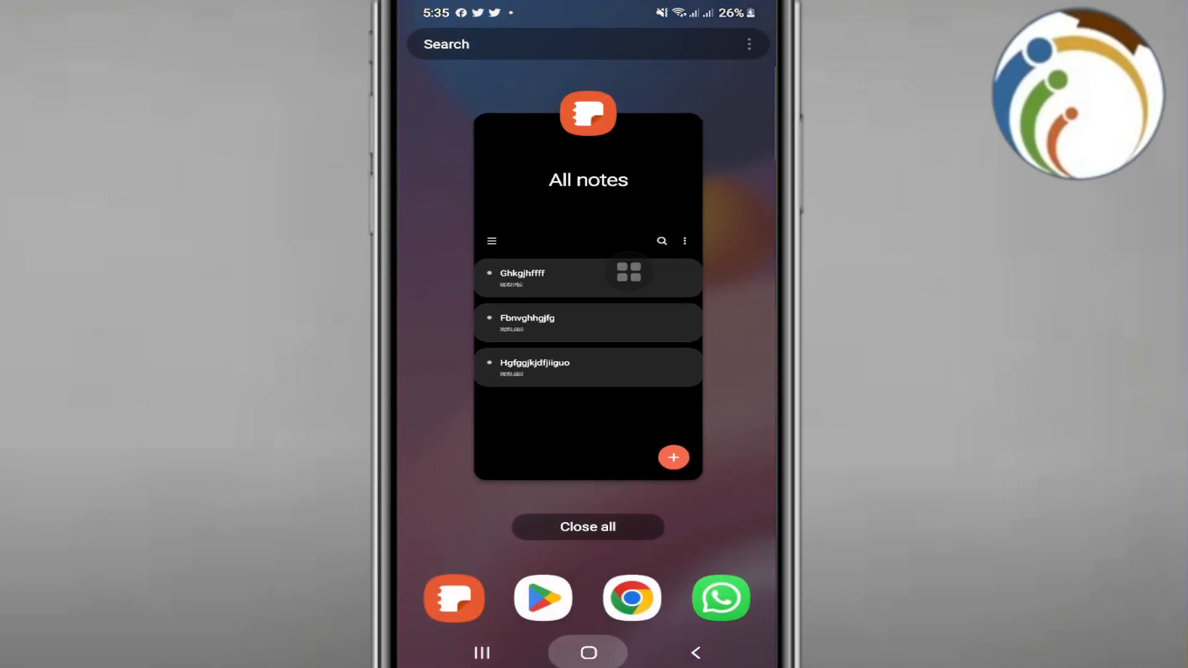
click(588, 652)
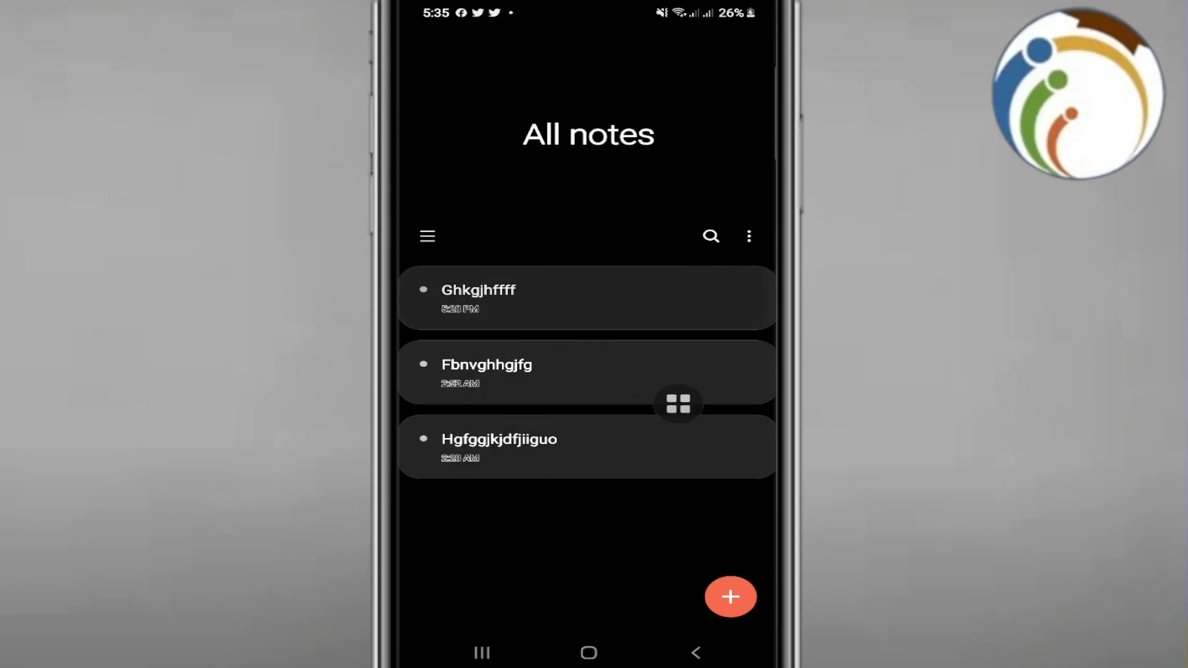
click(587, 298)
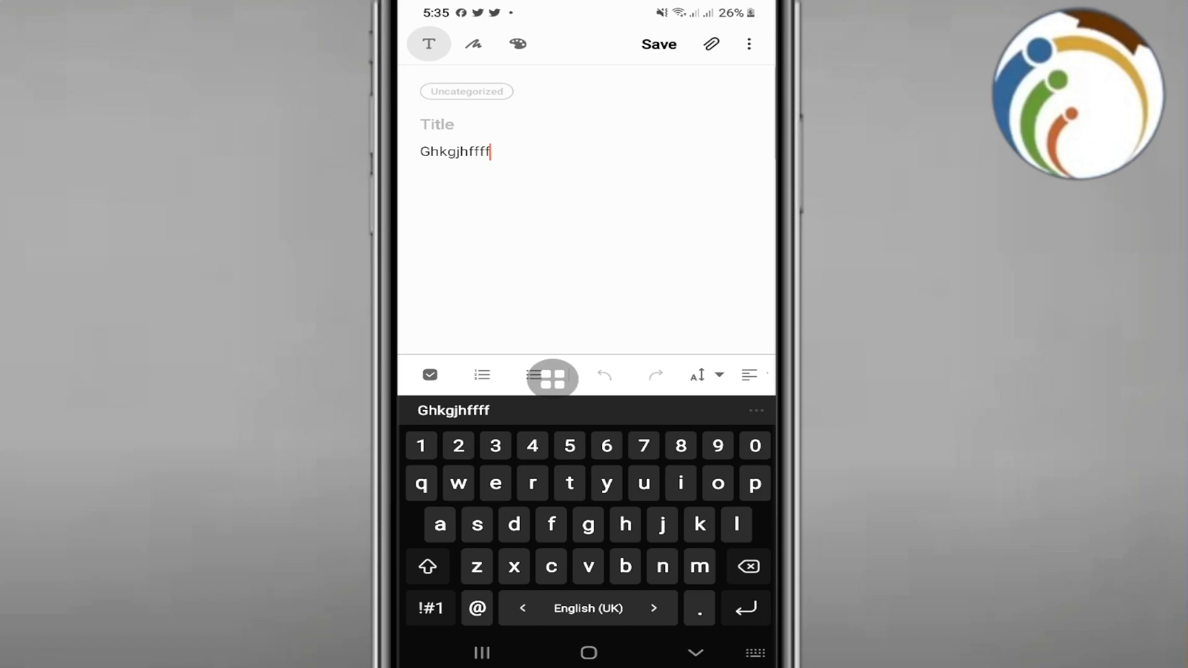
click(473, 44)
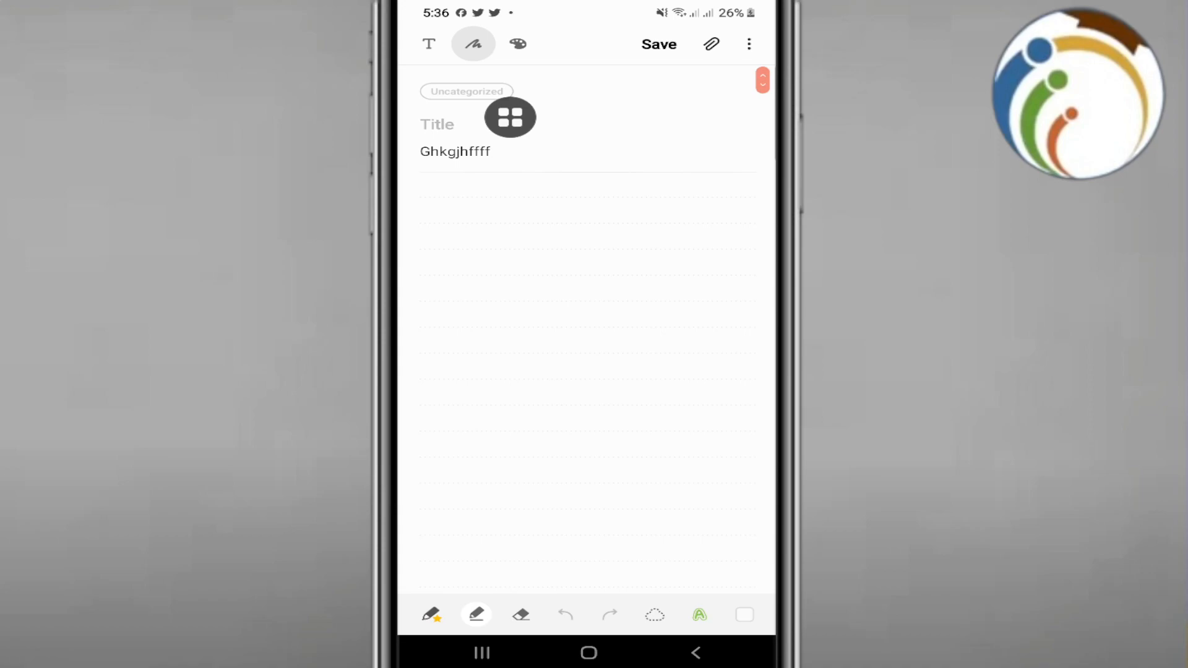
- Open a blank drawing canvas, browse its colour sets and pen types, then discard it
click(473, 43)
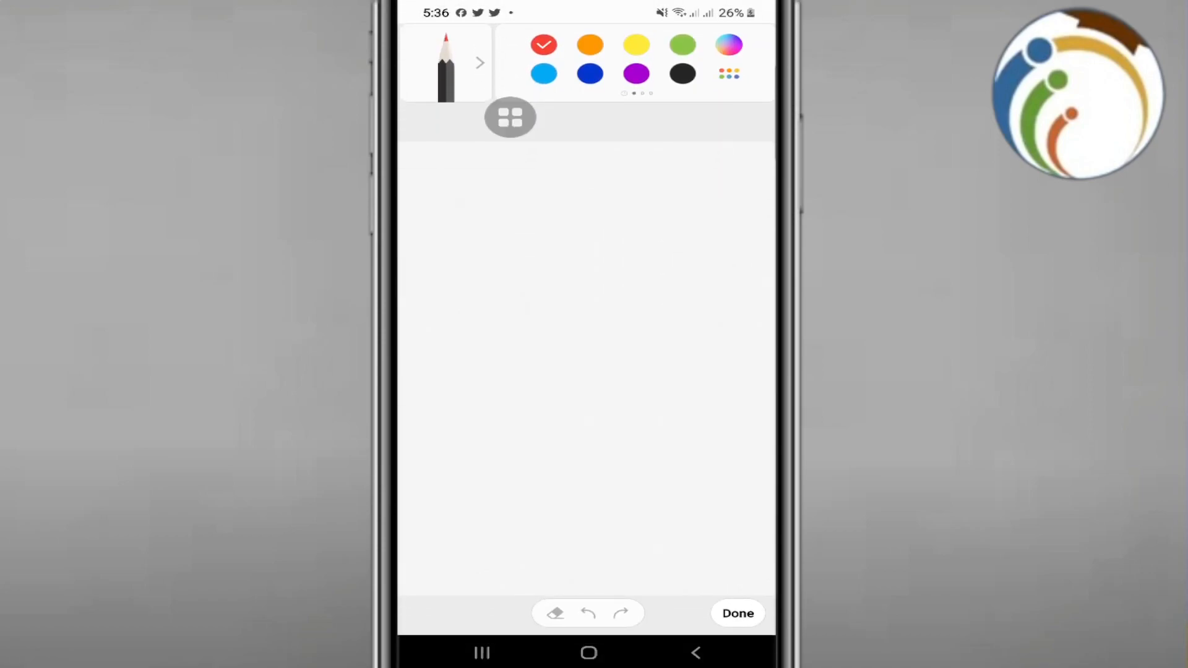
click(509, 117)
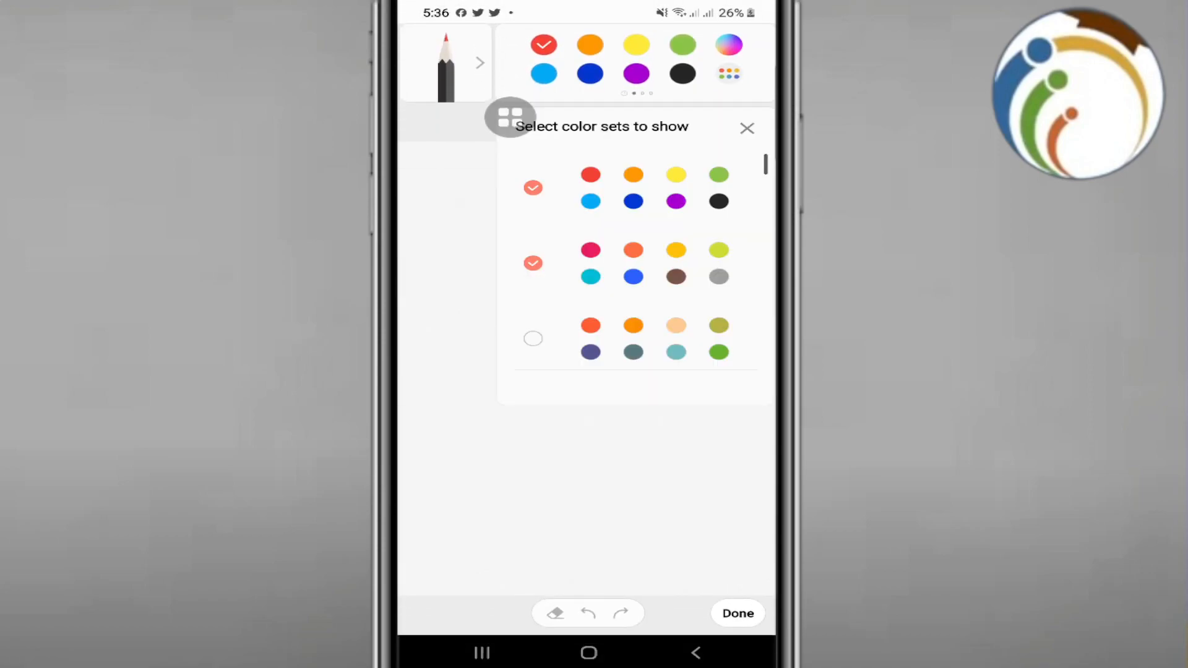
click(746, 128)
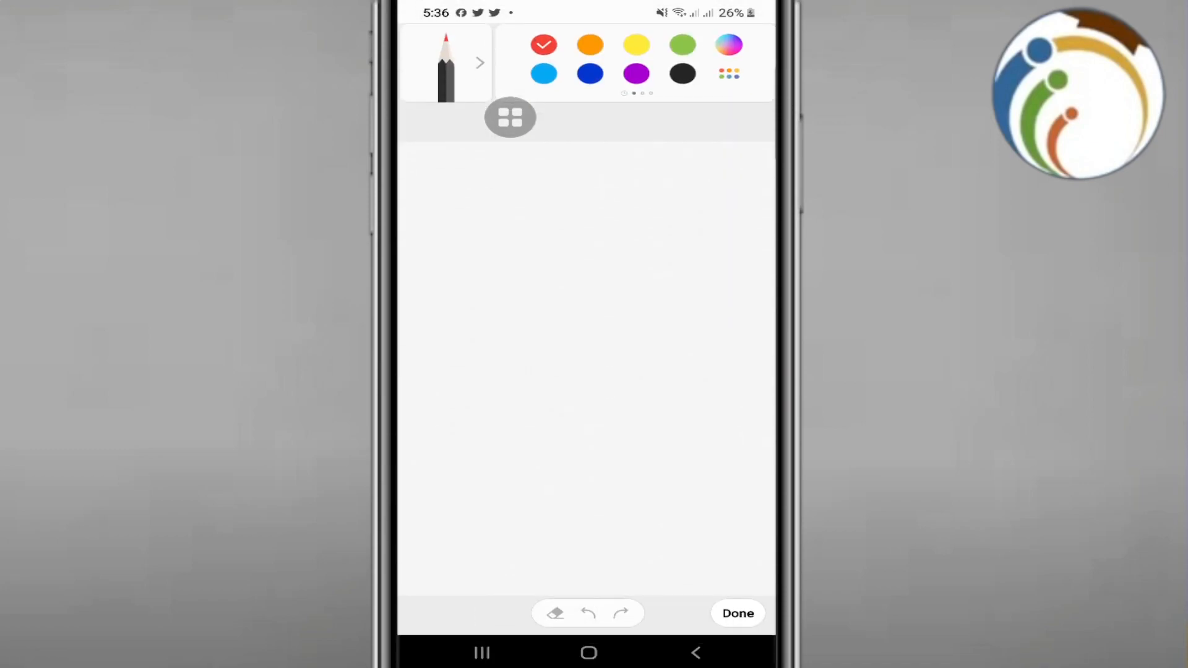
click(479, 62)
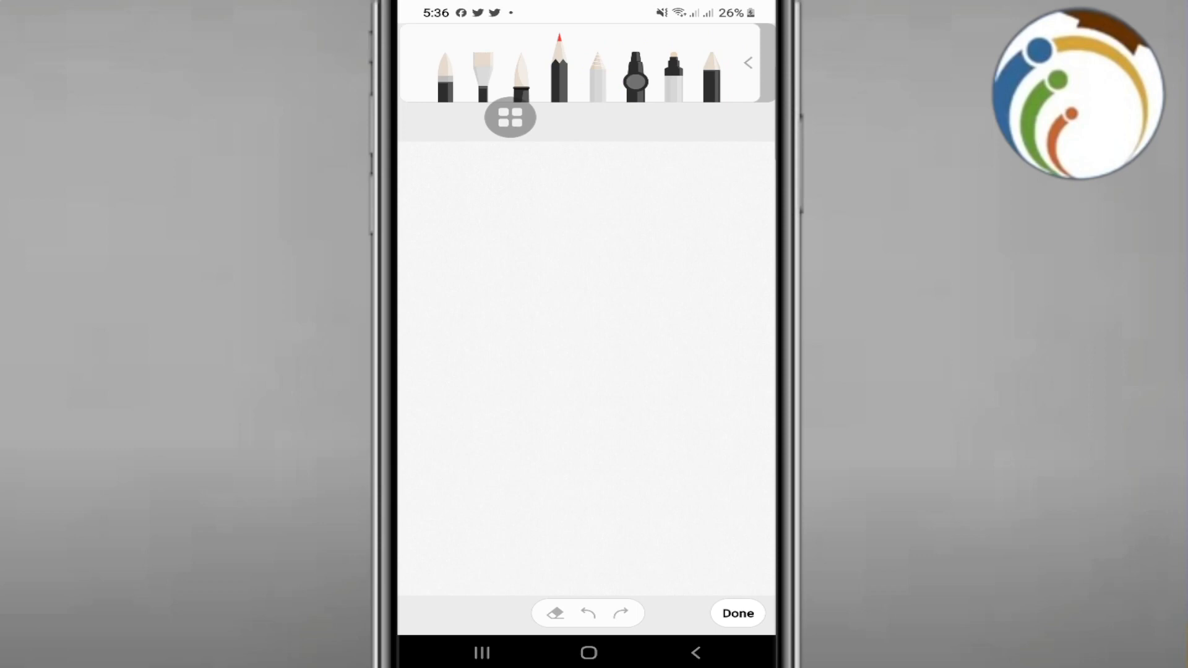
click(557, 72)
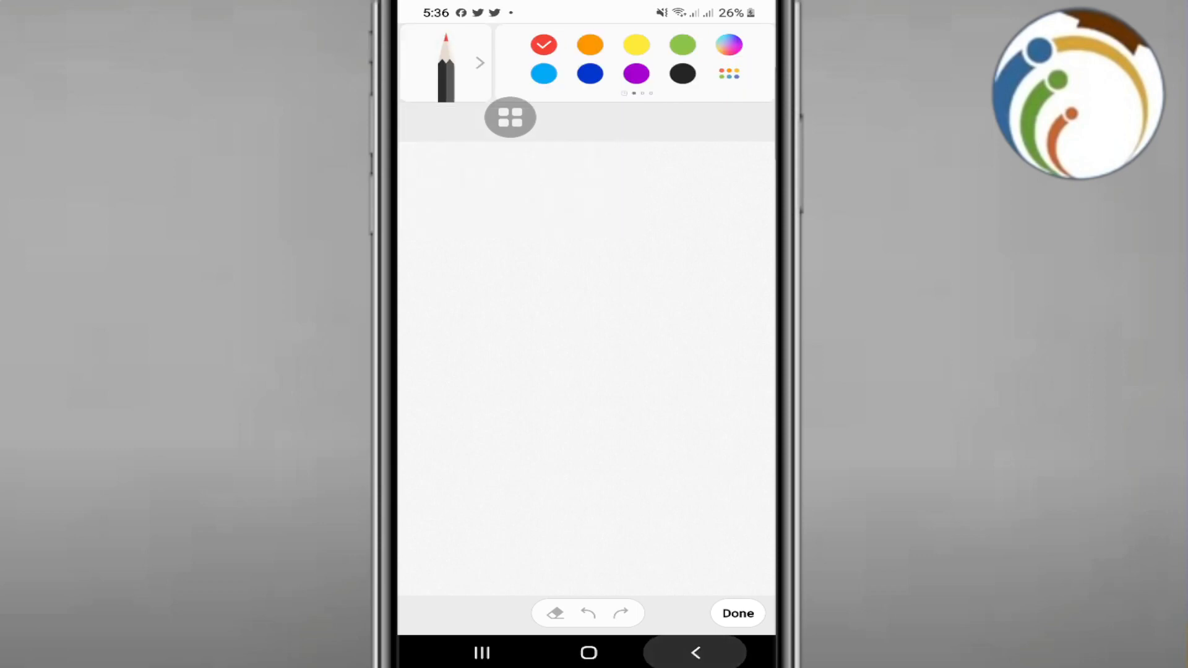
click(736, 613)
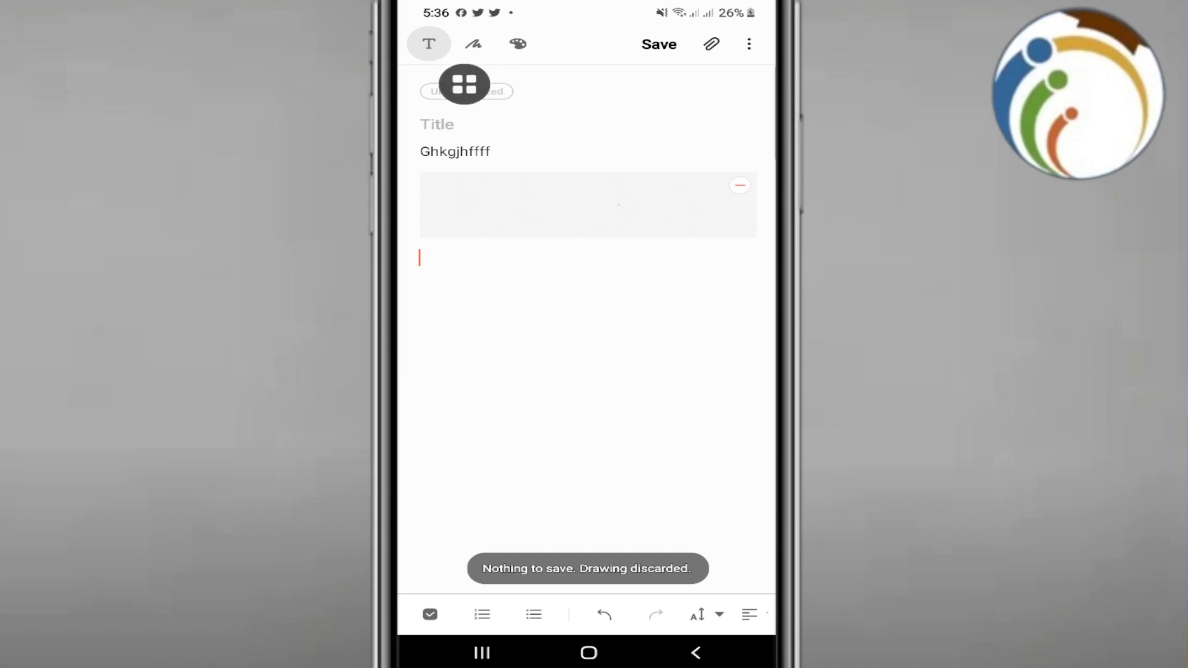
- Switch back to handwriting, add a black pencil to the favourite pens, and close the panel
click(472, 44)
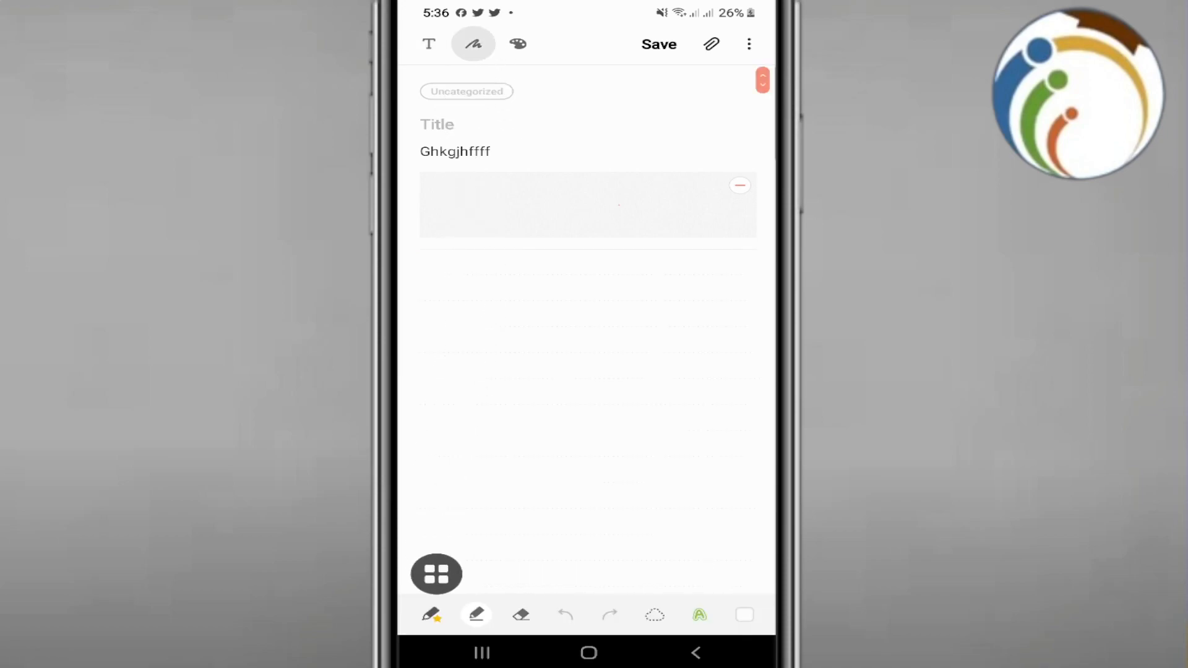
click(435, 574)
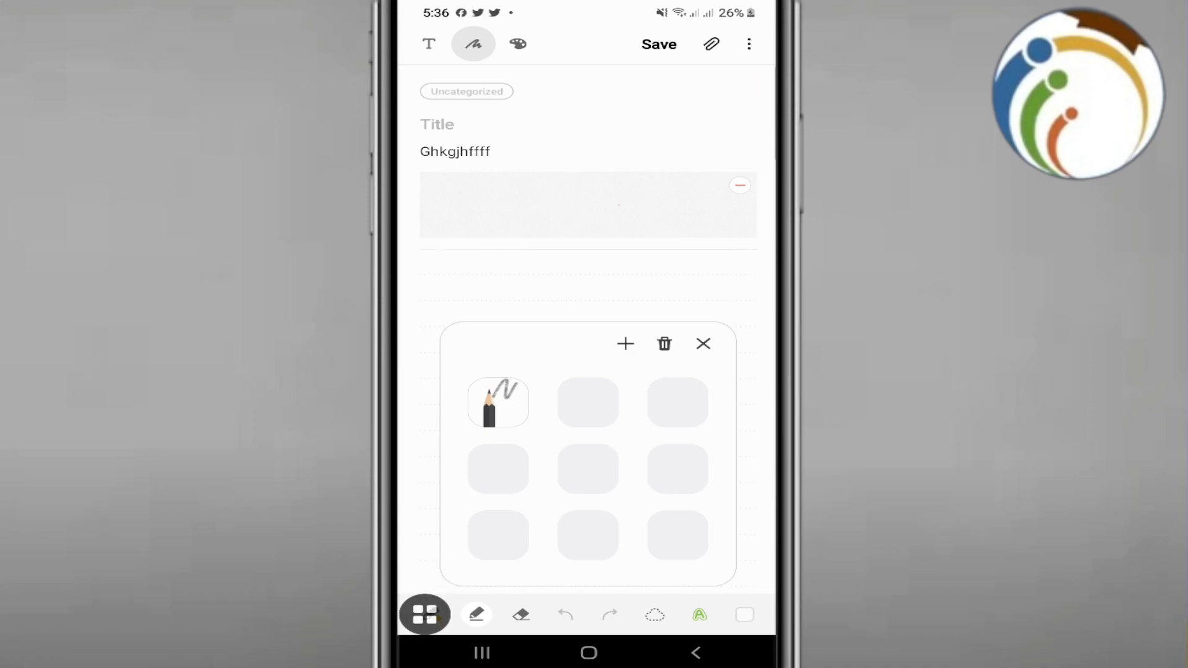
click(424, 614)
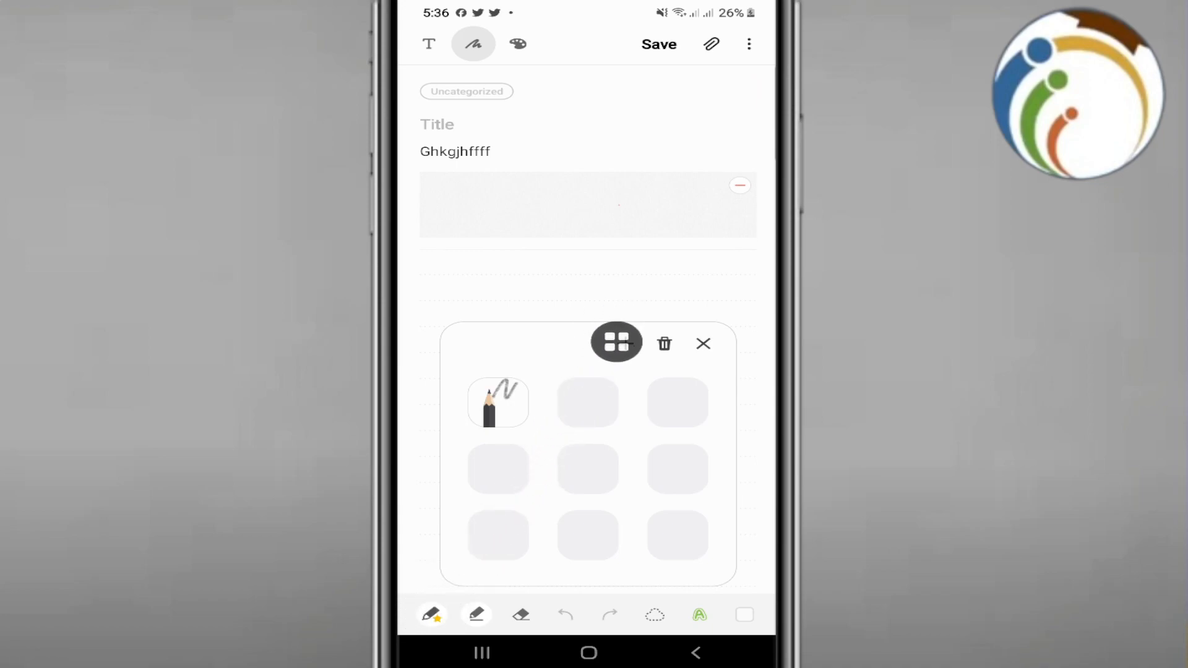
click(616, 344)
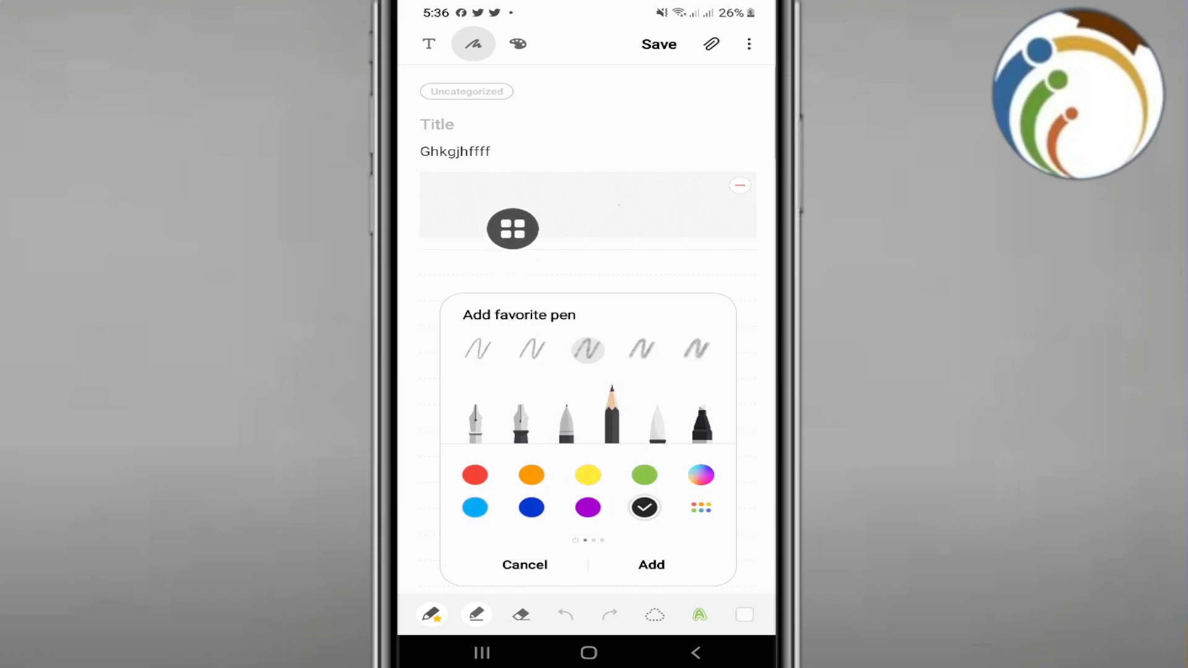
click(650, 564)
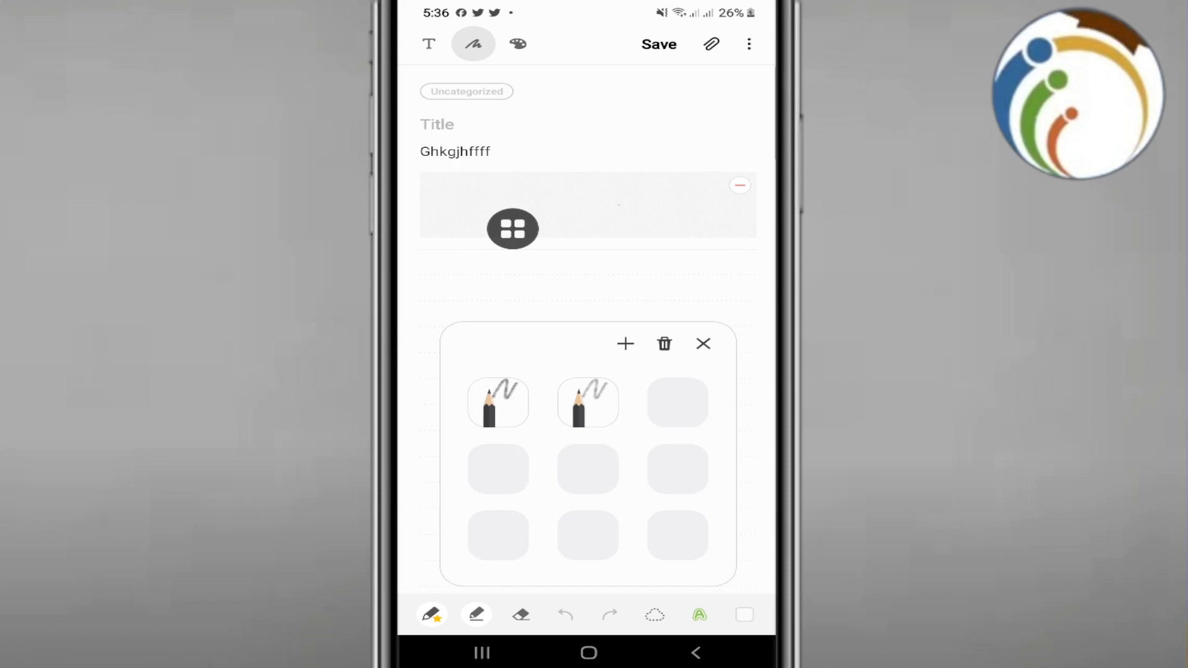
click(702, 344)
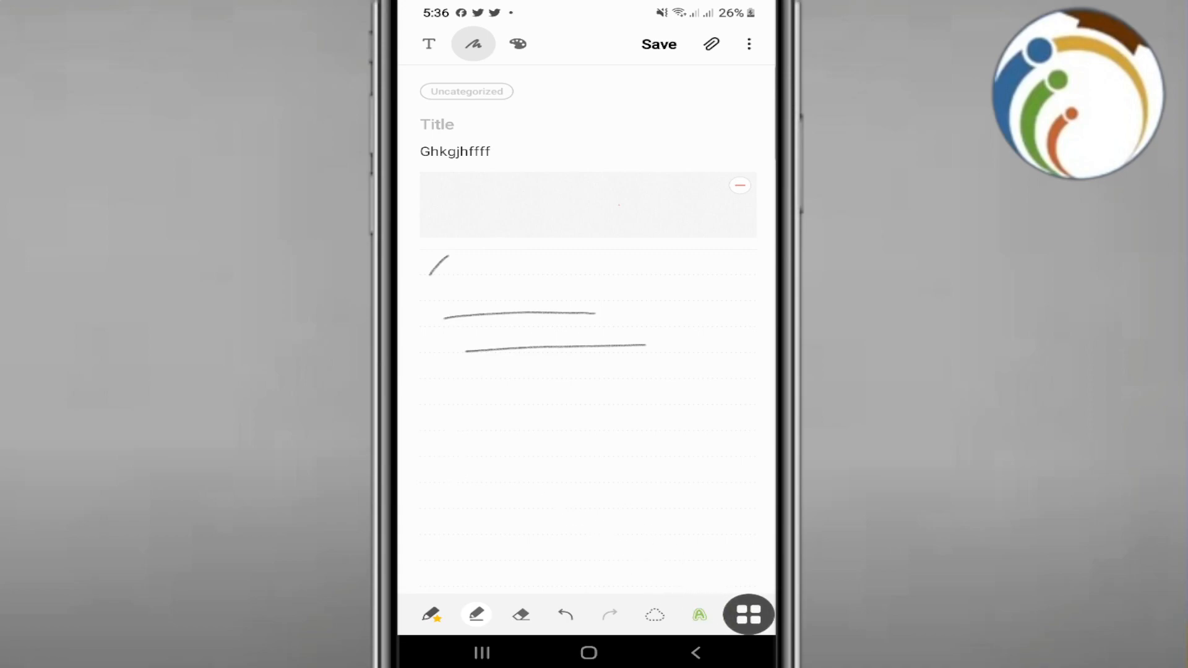
- Open the handwriting area's background colour settings from the toolbar's colour square
click(748, 614)
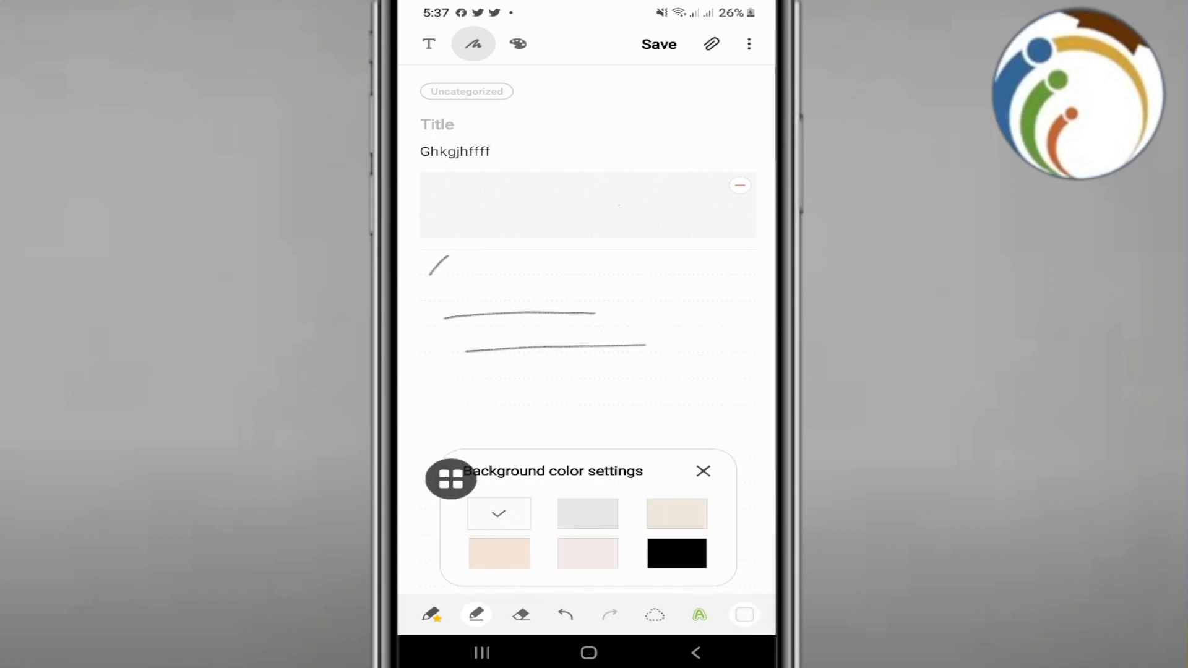
- Try a light grey handwriting background, then settle on black
click(587, 514)
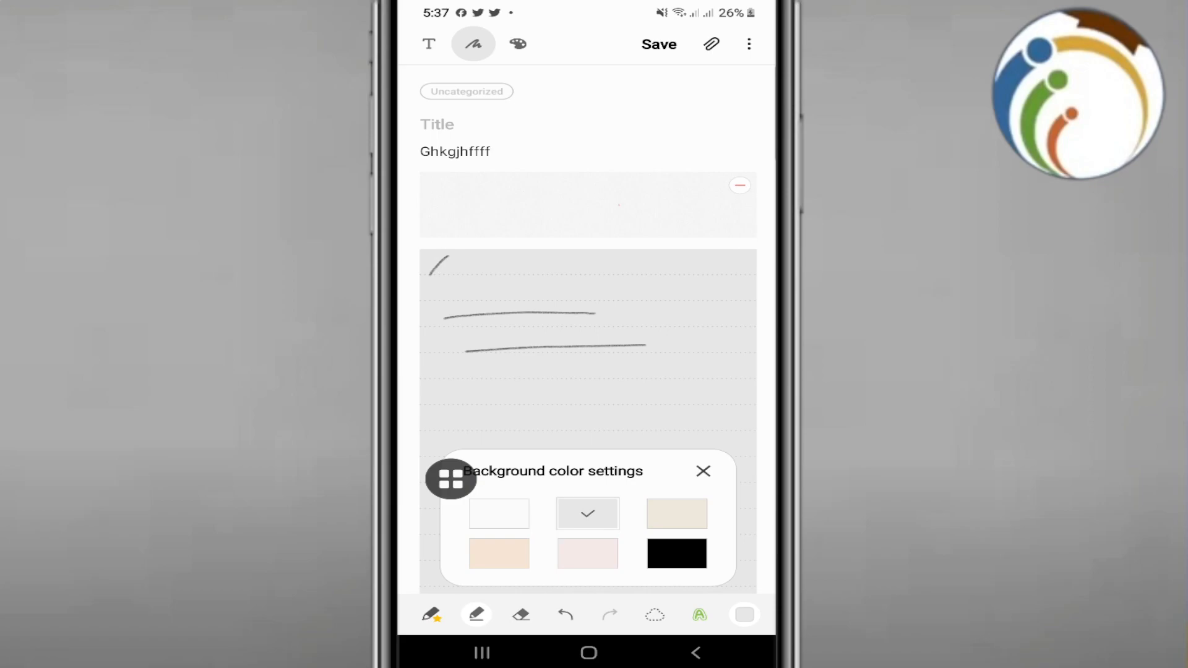
click(676, 553)
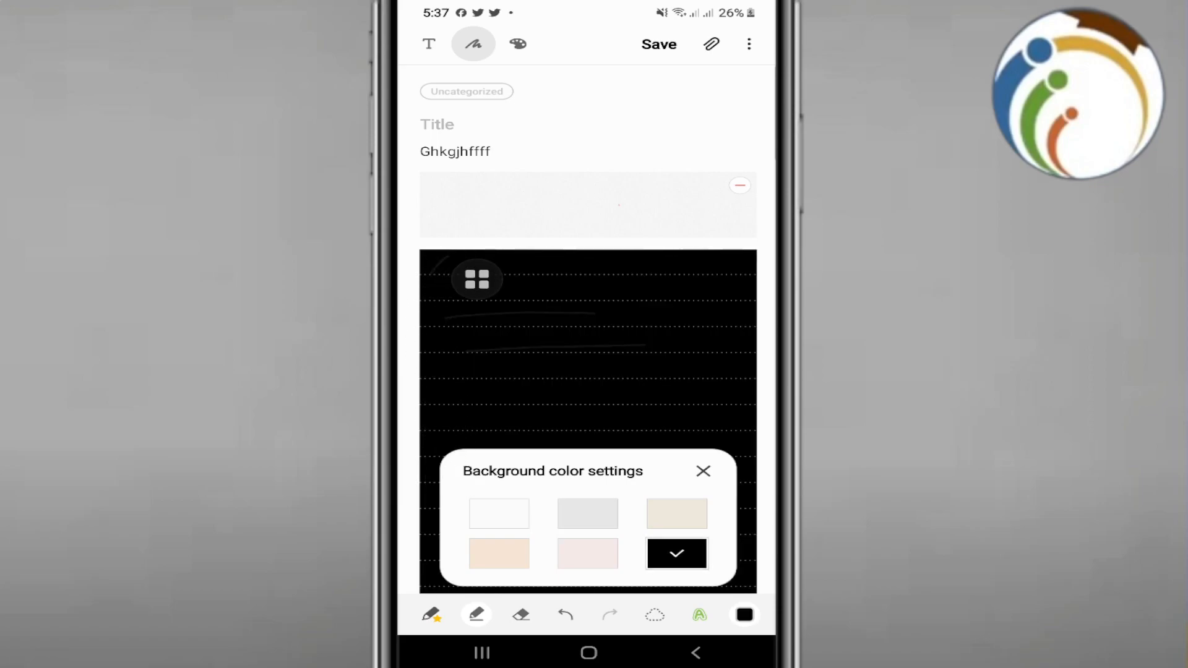